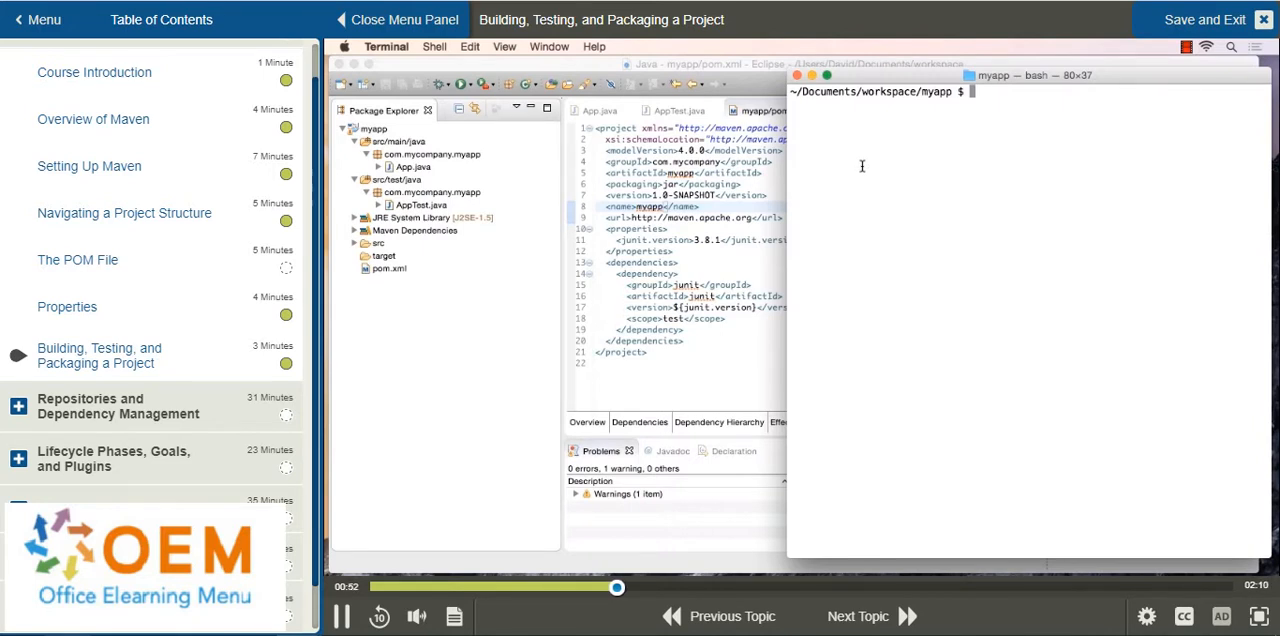
- Run mvn package in the myapp directory until BUILD SUCCESS, then select target in Eclipse
text(mvn pa)
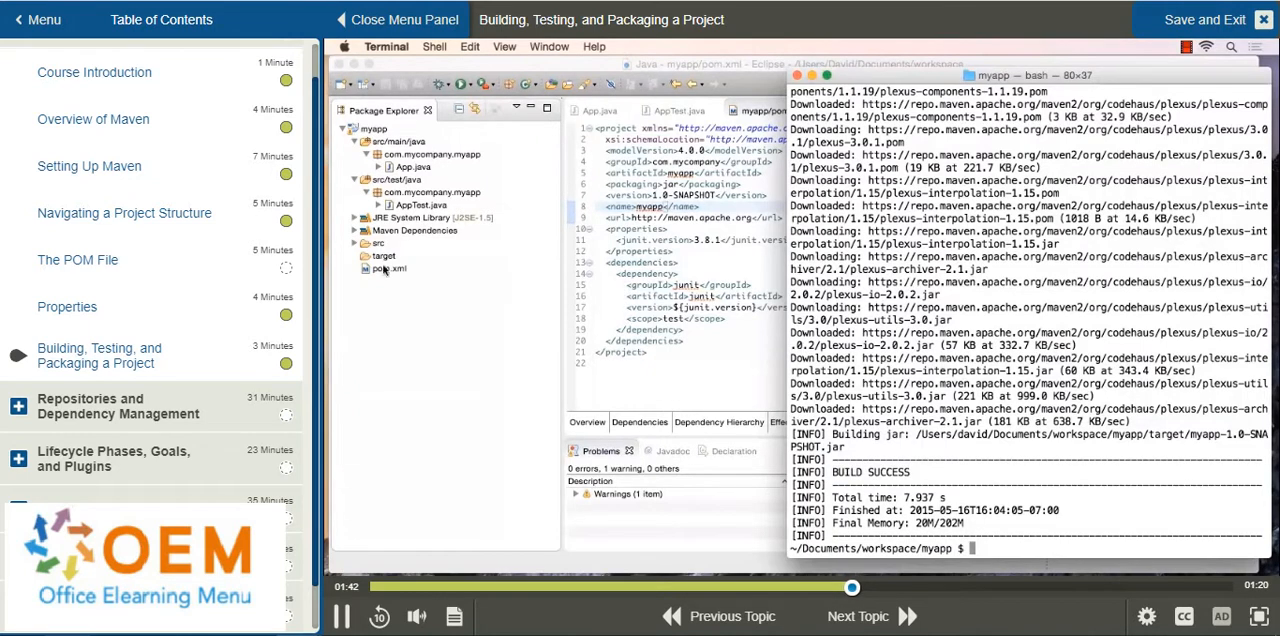
click(381, 256)
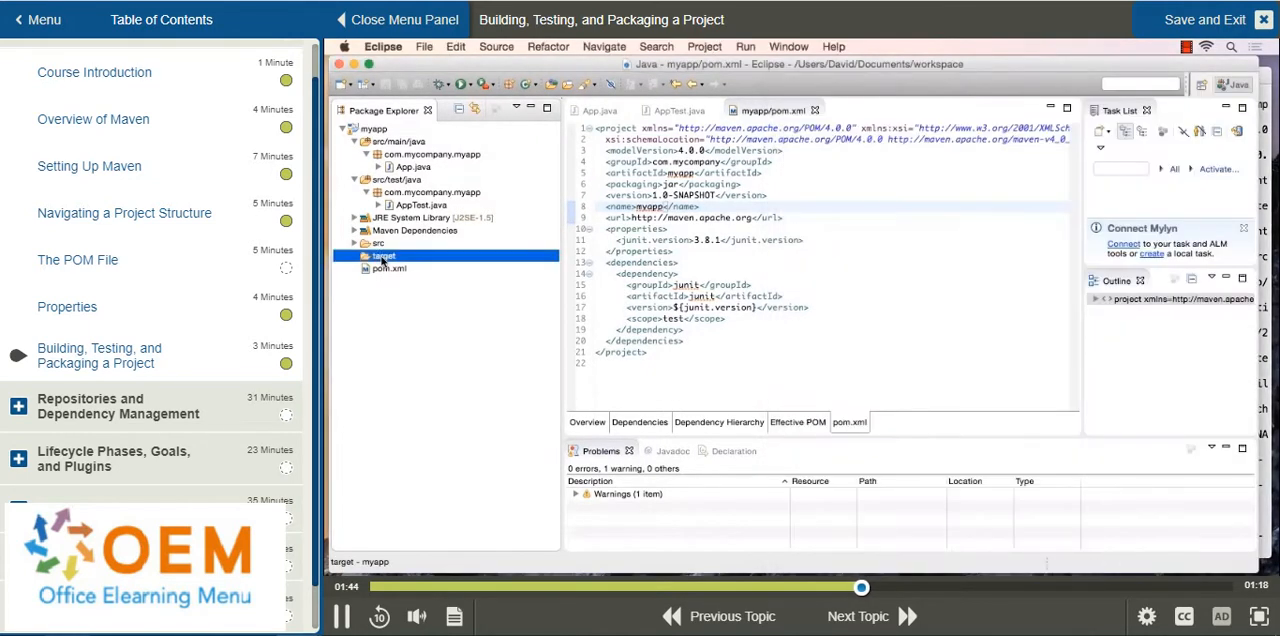
- Refresh the target folder and expand it to reveal surefire-reports and myapp-1.0-SNAPSHOT.jar
right_click(382, 256)
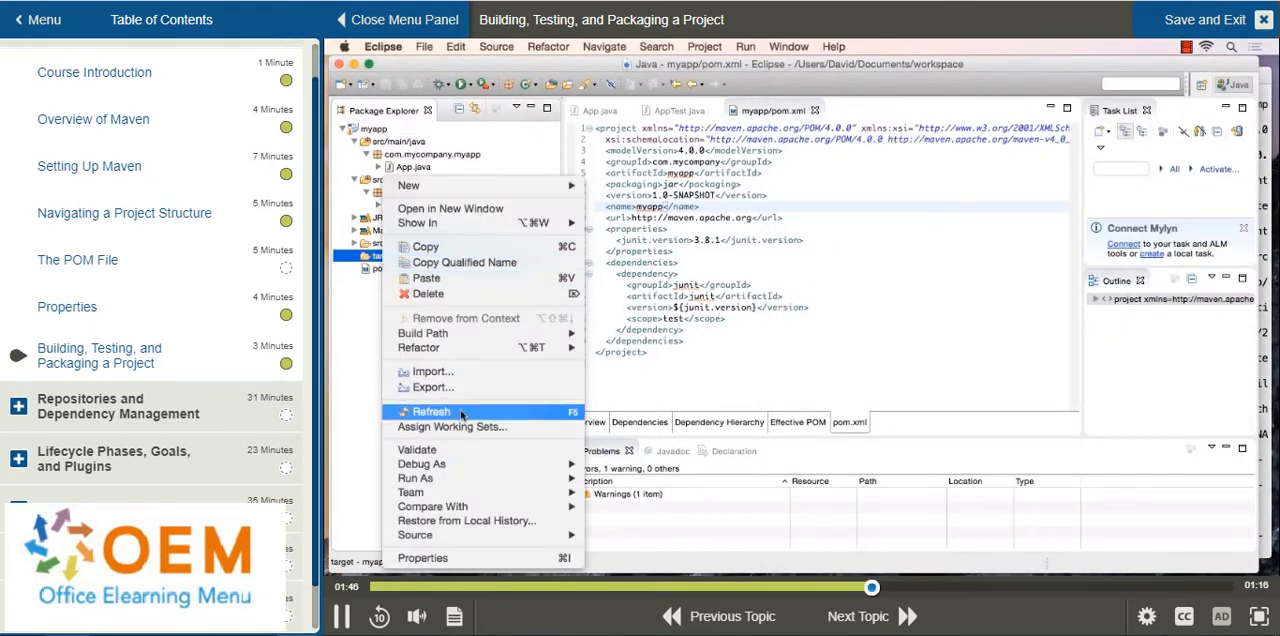
click(430, 411)
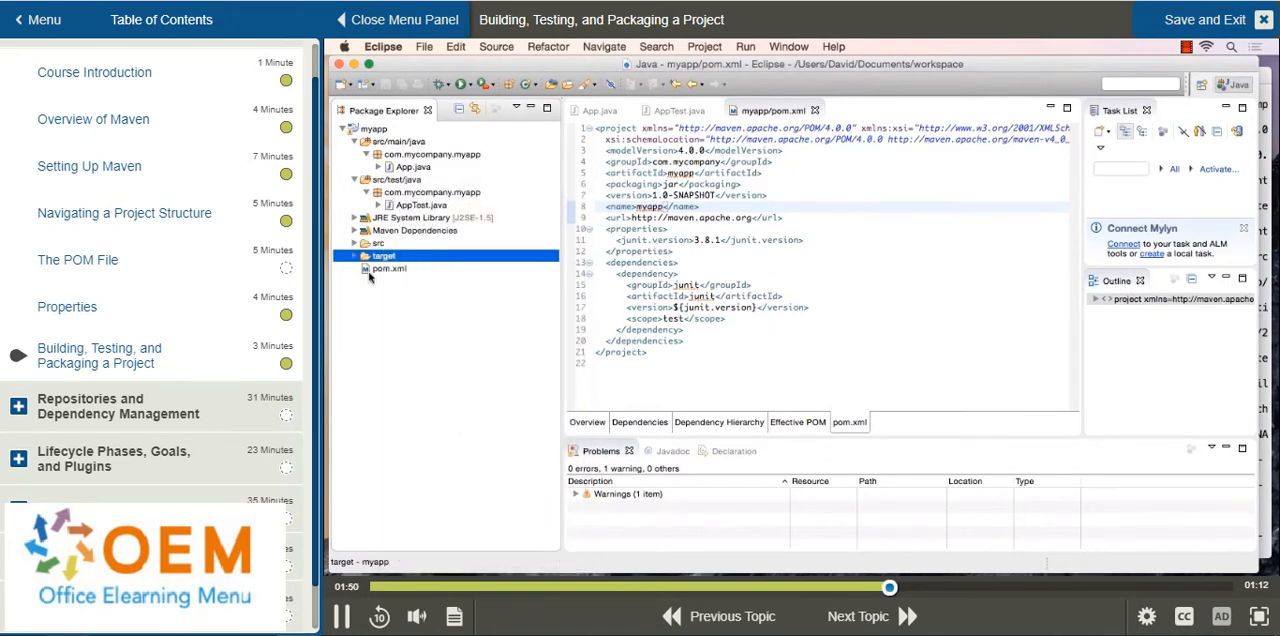
click(366, 256)
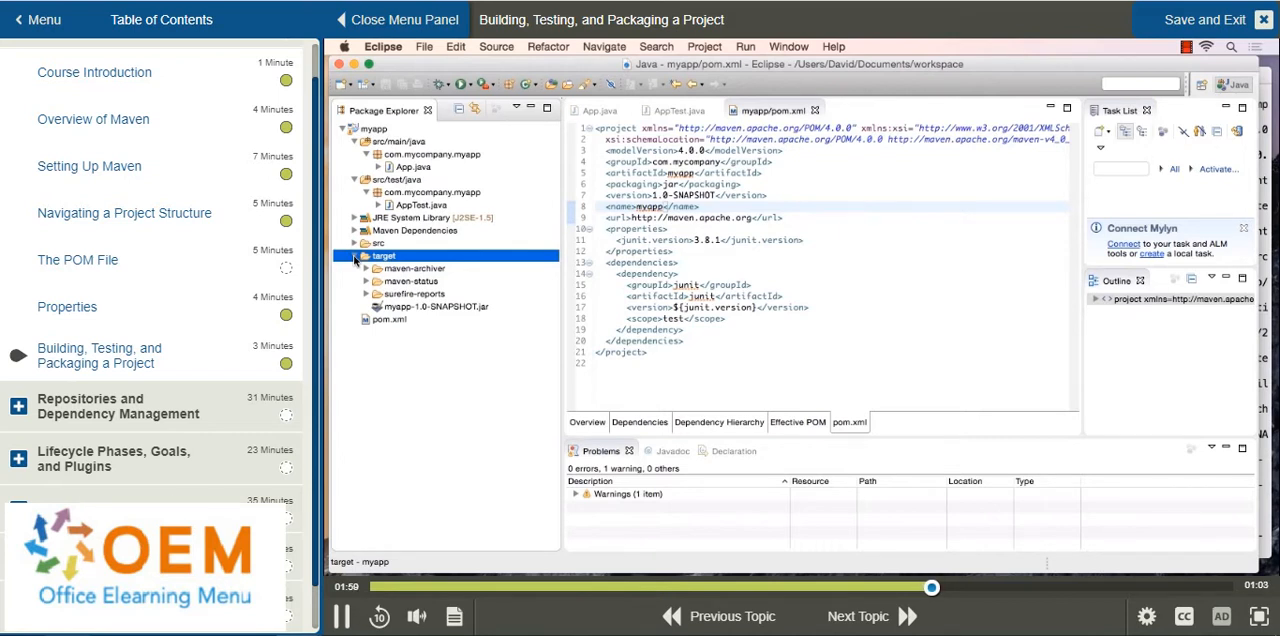
mouse_move(367, 300)
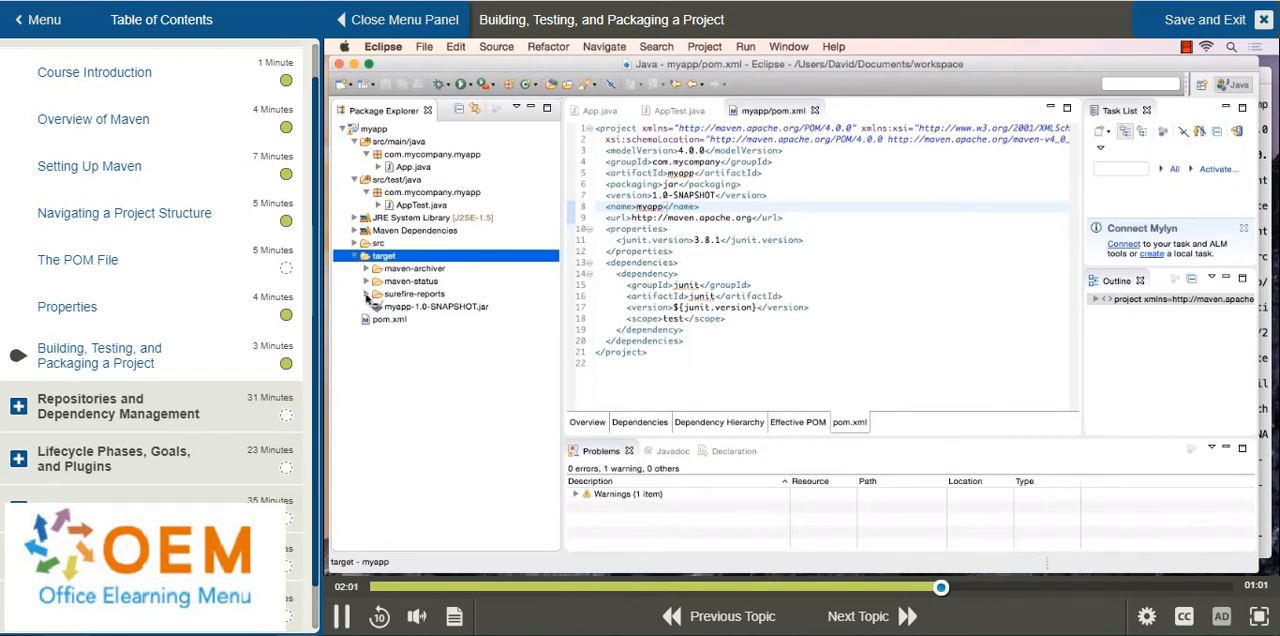
- Expand surefire-reports and open com.mycompany.myapp.AppTest.txt showing 1 test, 0 failures
click(366, 294)
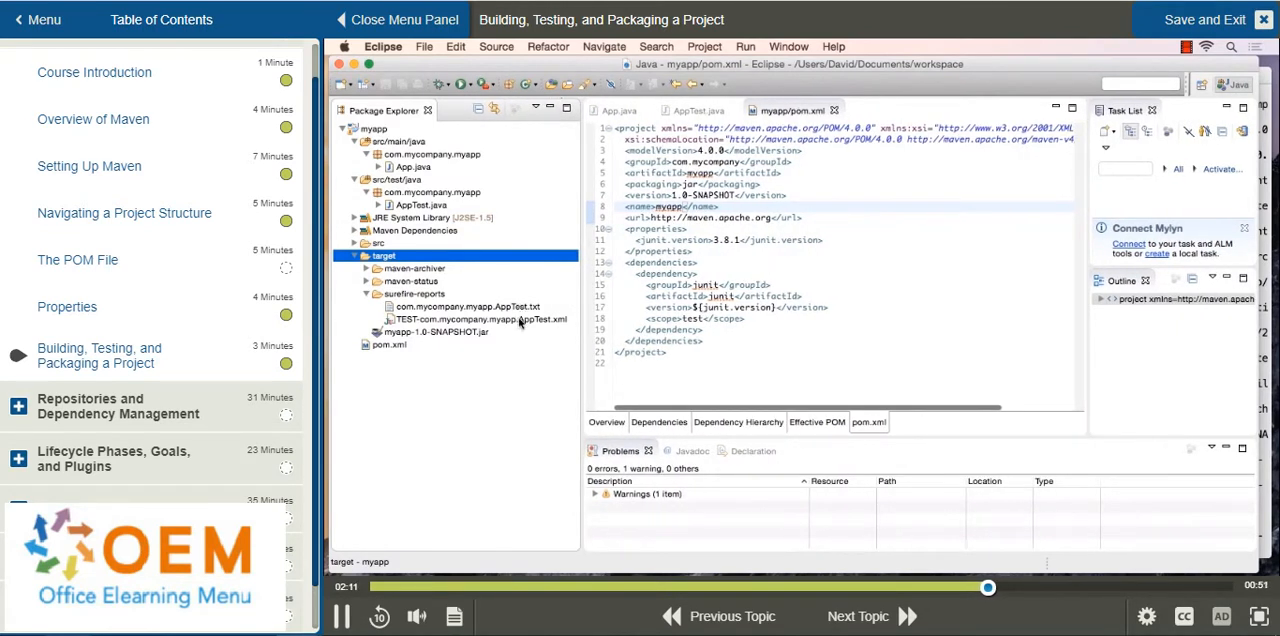
double_click(467, 307)
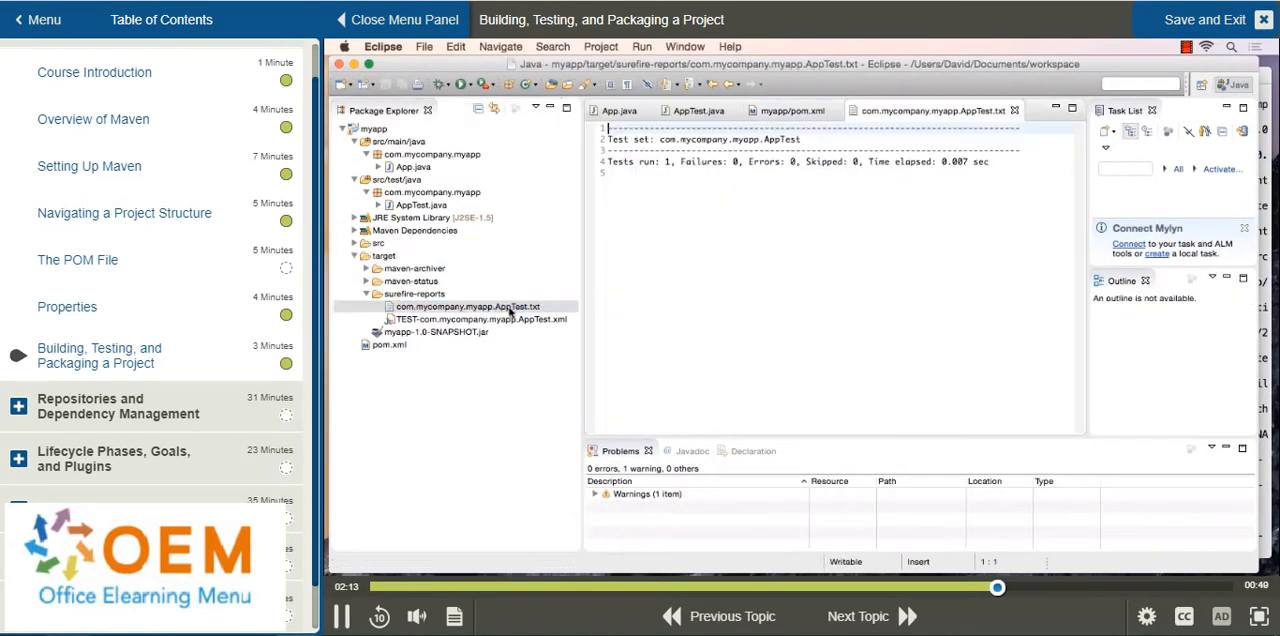